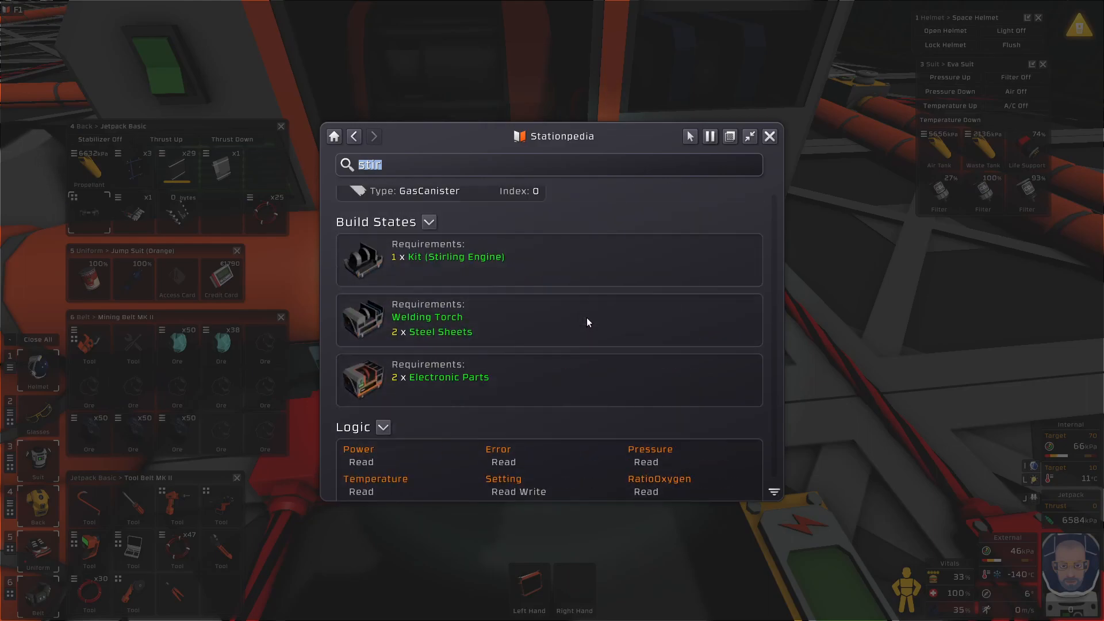
Scroll through the Stirling Engine Stationpedia entry's description, properties, kit recipe and canister slot
{"action": "scroll", "scroll_direction": "down", "scroll_amount": 3}
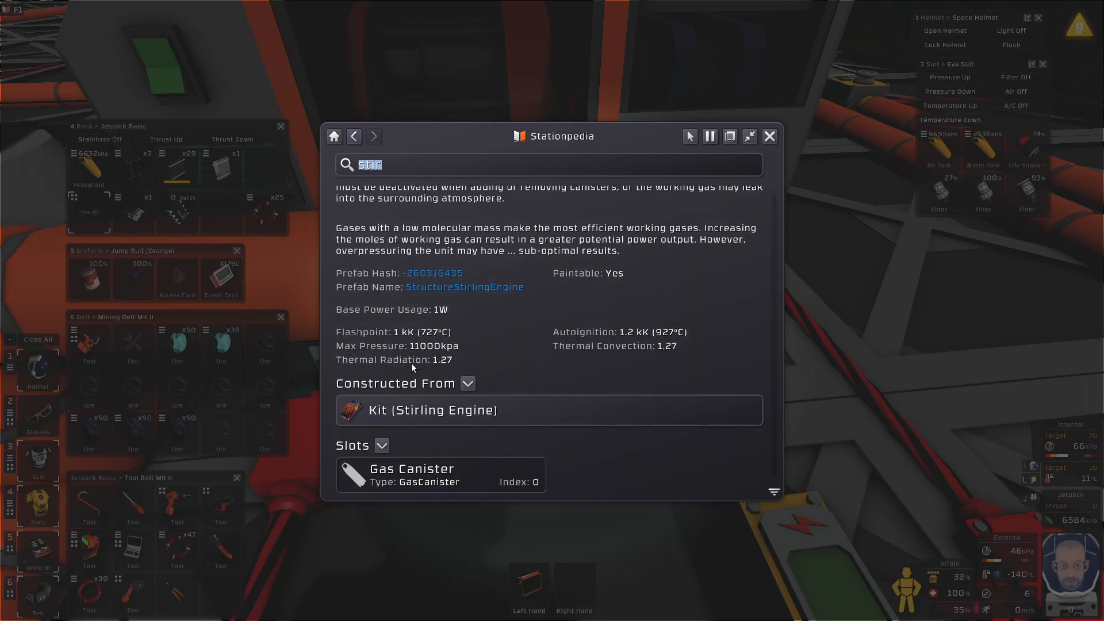
{"action": "mouse_move", "coordinate": [620, 356]}
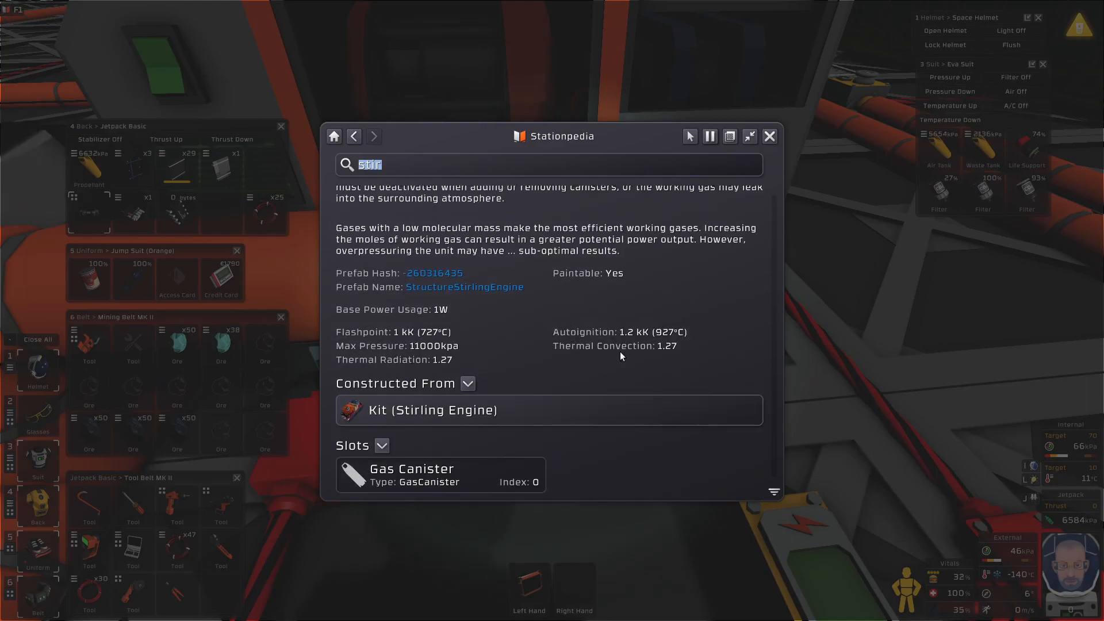
{"action": "scroll", "scroll_direction": "up", "scroll_amount": 3}
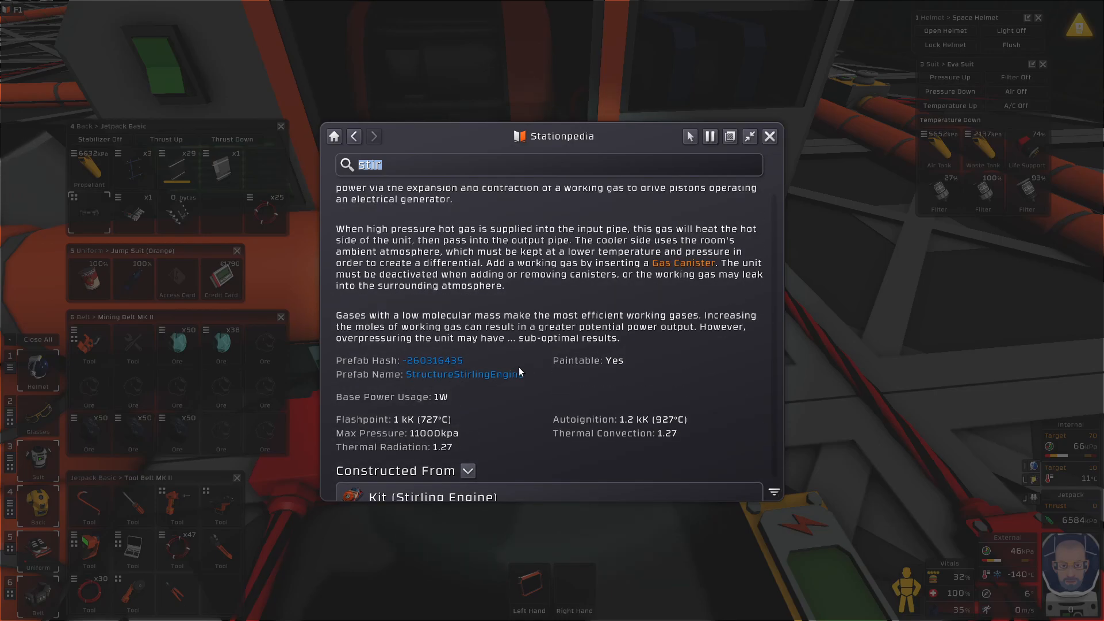
{"action": "scroll", "scroll_direction": "down", "scroll_amount": 3}
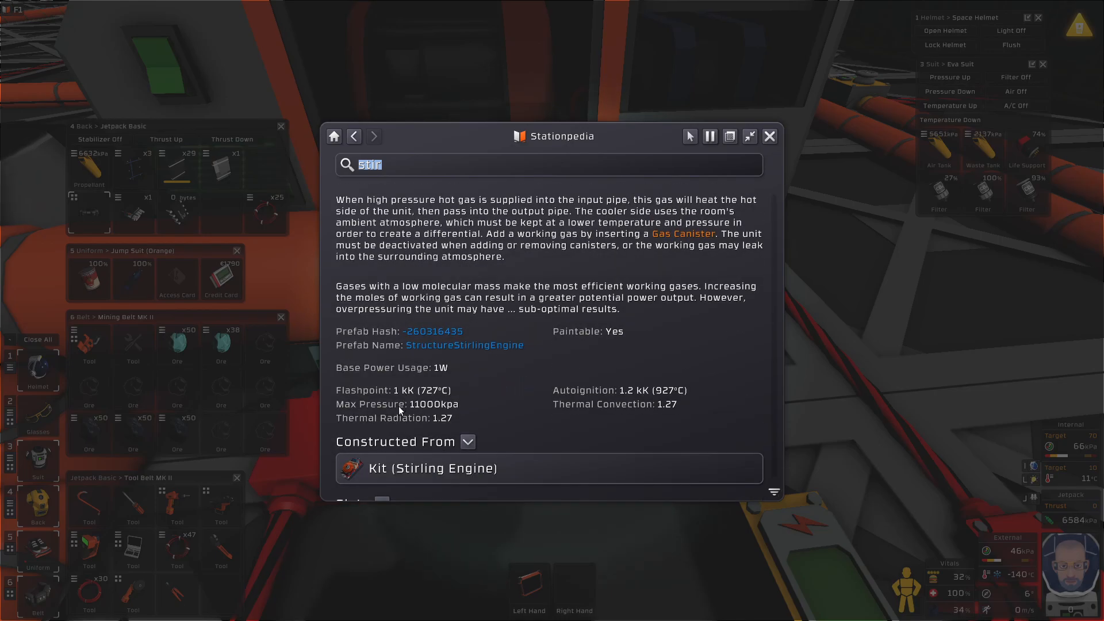
{"action": "scroll", "scroll_direction": "up", "scroll_amount": 3}
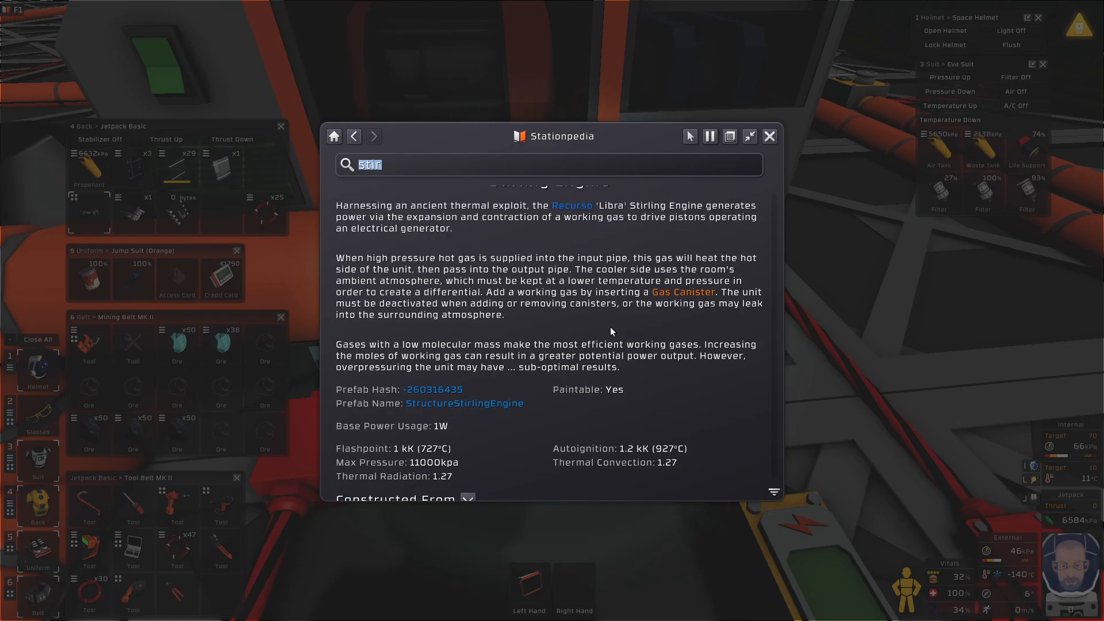
{"action": "mouse_move", "coordinate": [478, 328]}
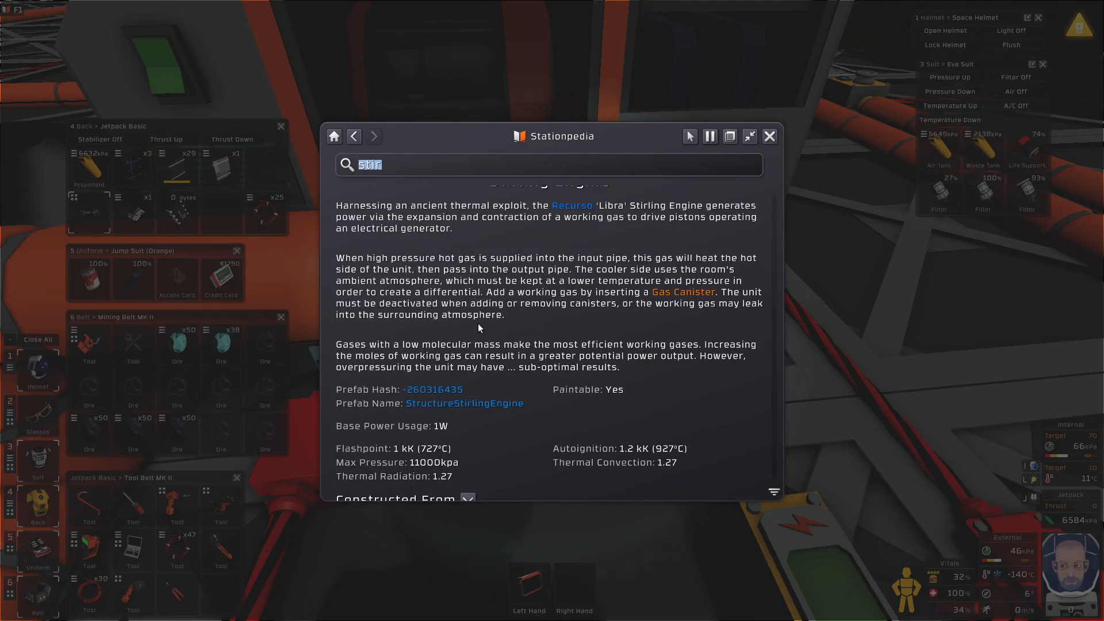
{"action": "mouse_move", "coordinate": [591, 368]}
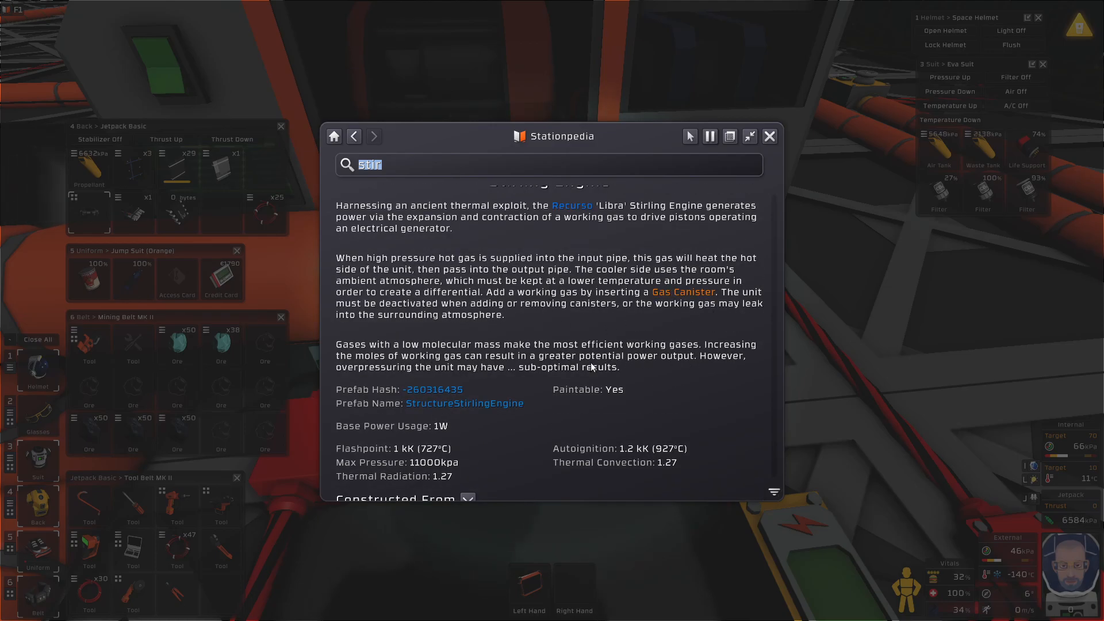
{"action": "mouse_move", "coordinate": [457, 459]}
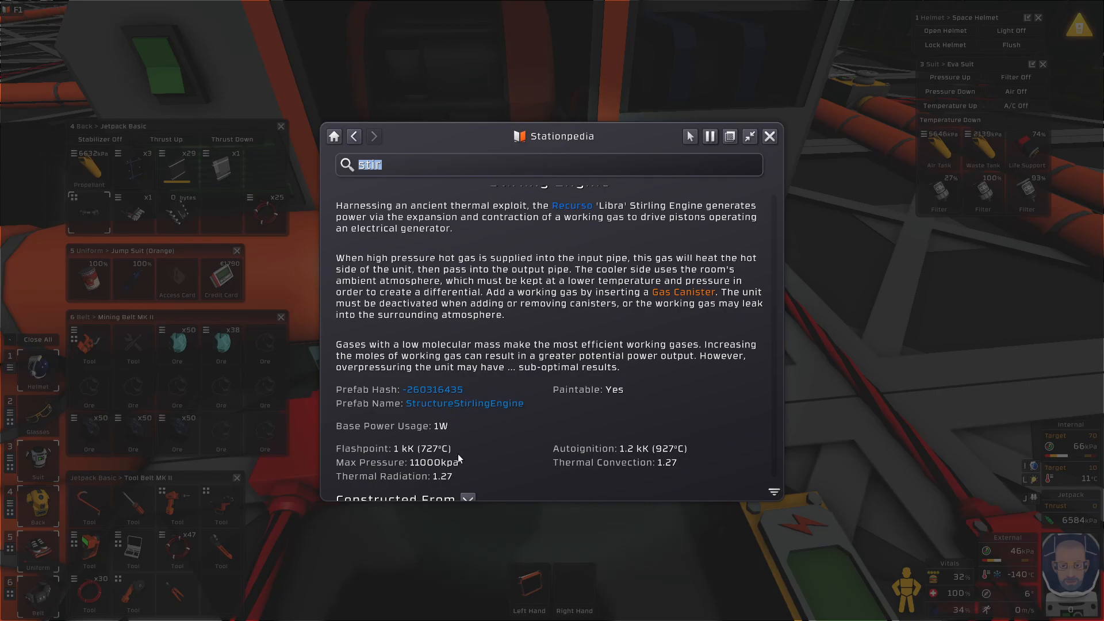
{"action": "scroll", "scroll_direction": "down", "scroll_amount": 3}
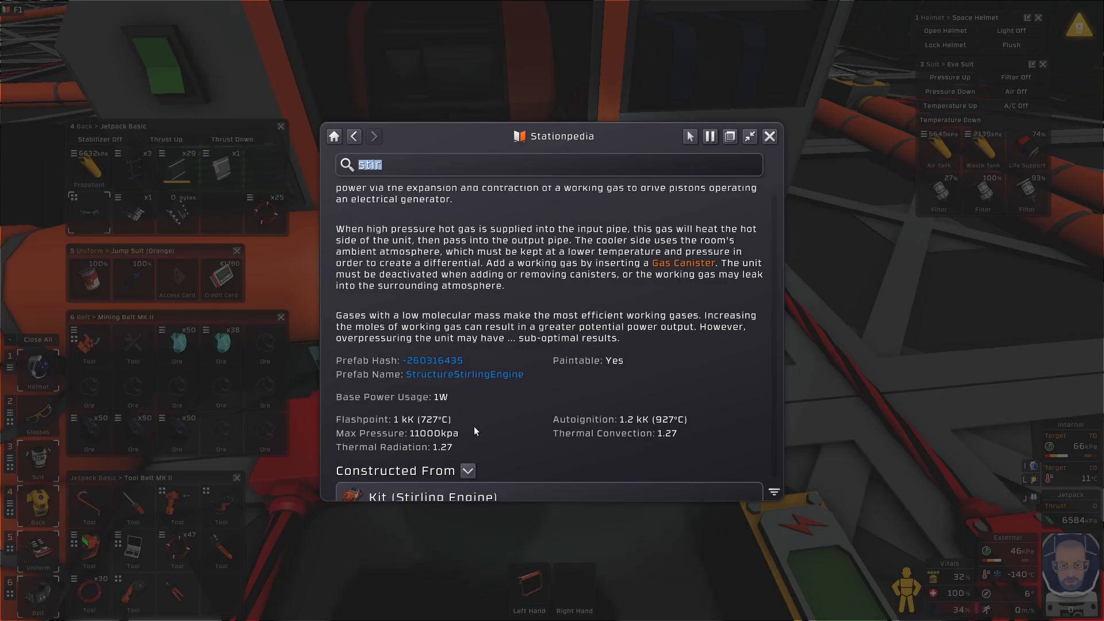
{"action": "mouse_move", "coordinate": [424, 446]}
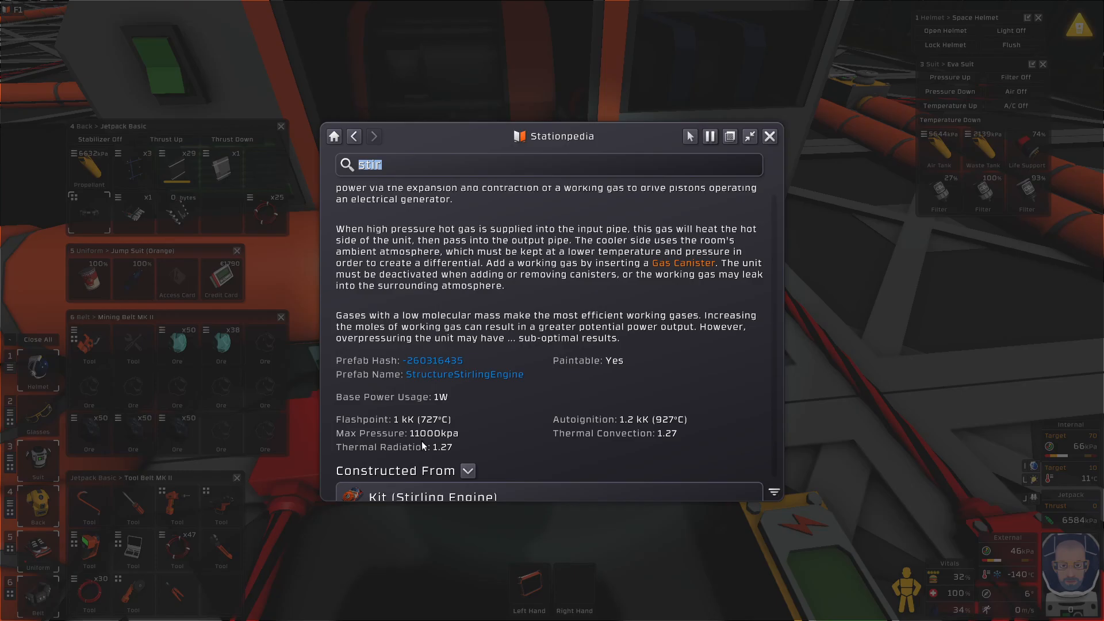
{"action": "mouse_move", "coordinate": [769, 136]}
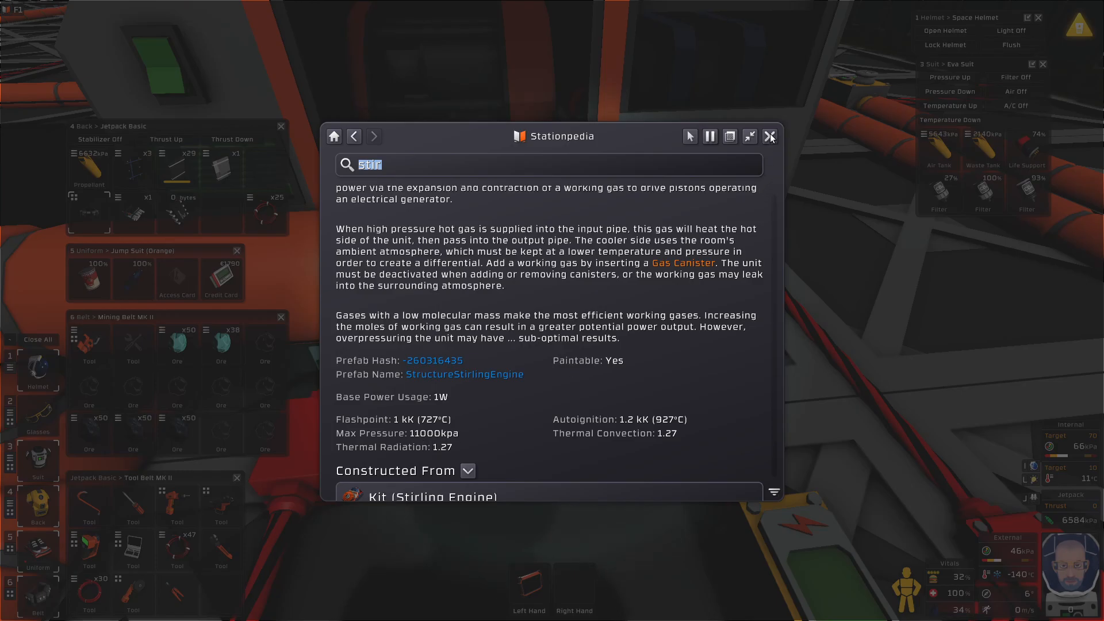
{"action": "left_click", "coordinate": [770, 136]}
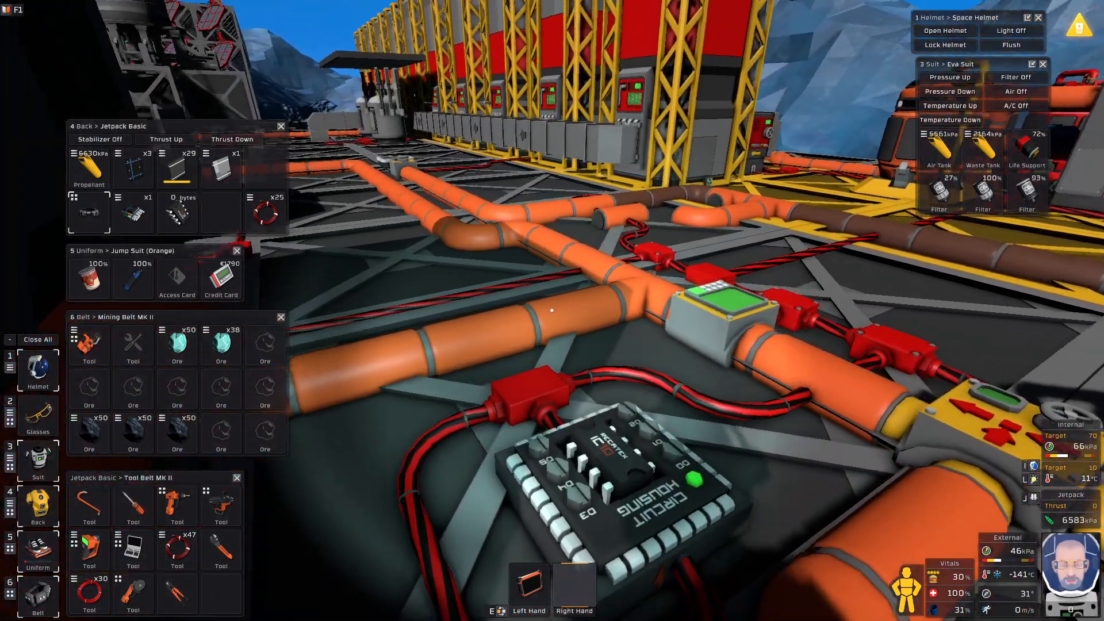
{"action": "mouse_move", "coordinate": [552, 310]}
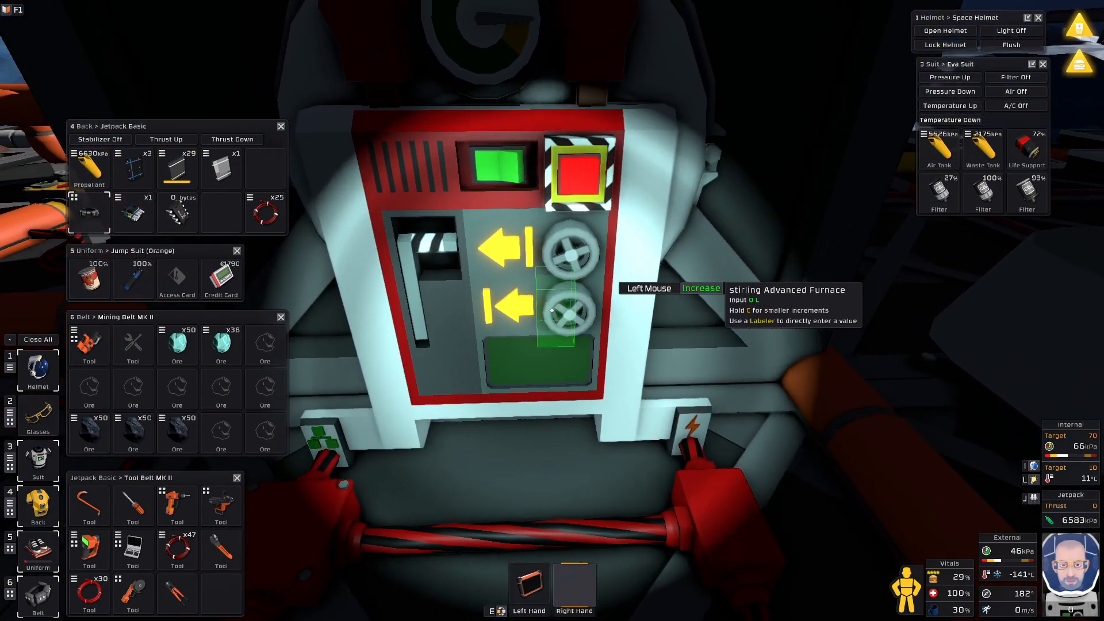
Turn the 'stirling' Advanced Furnace valve wheel so its output reads 14 L
{"action": "left_click", "coordinate": [560, 328]}
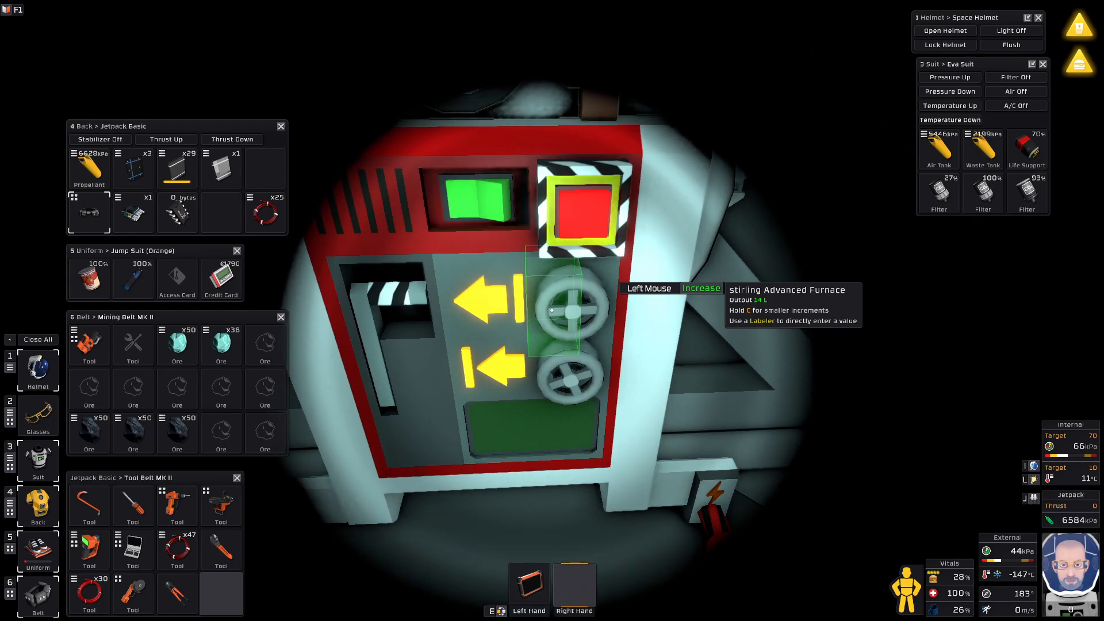
Raise the furnace's output valve setting further to 16 L
{"action": "left_click", "coordinate": [567, 312]}
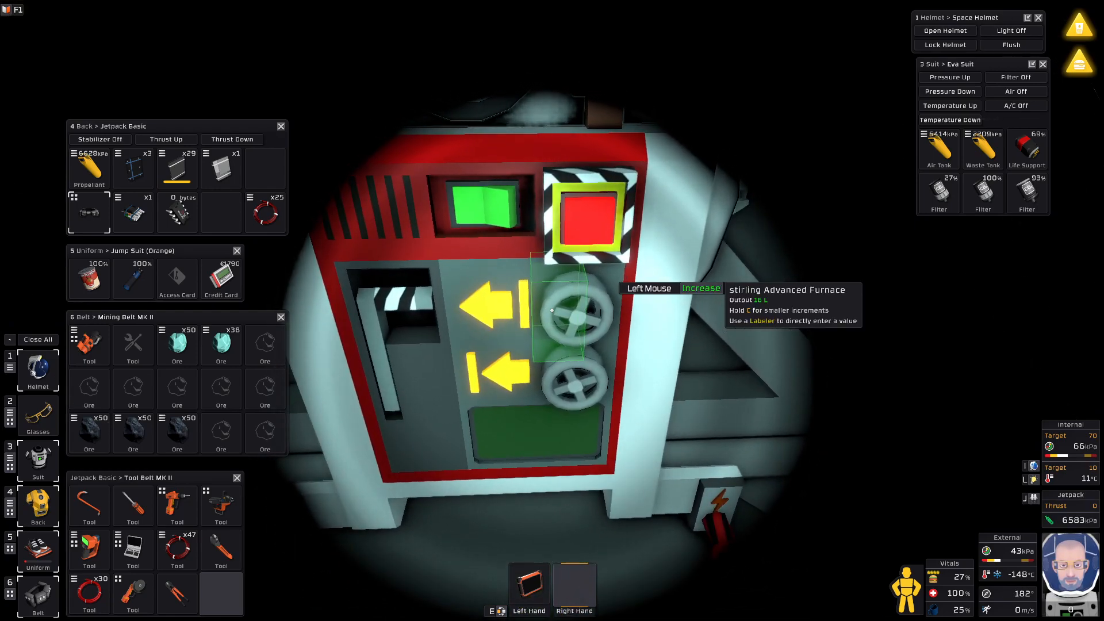
{"action": "left_click", "coordinate": [571, 309]}
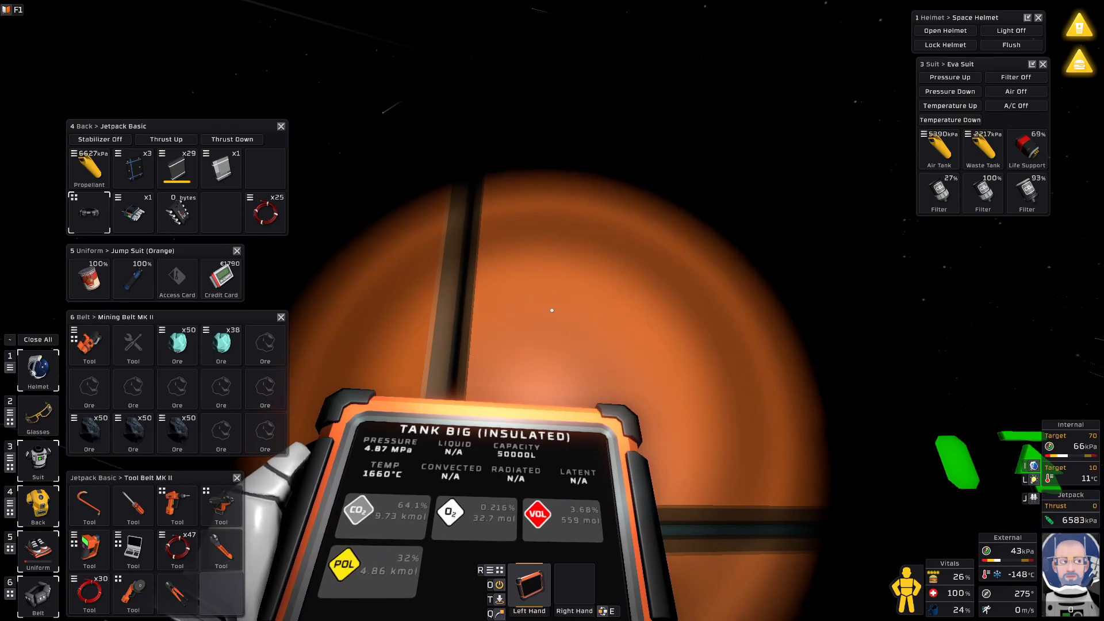
Scan the Tank Big (Insulated) with the tablet, reading 4.87 MPa at 1660 °C
{"action": "left_click", "coordinate": [528, 582]}
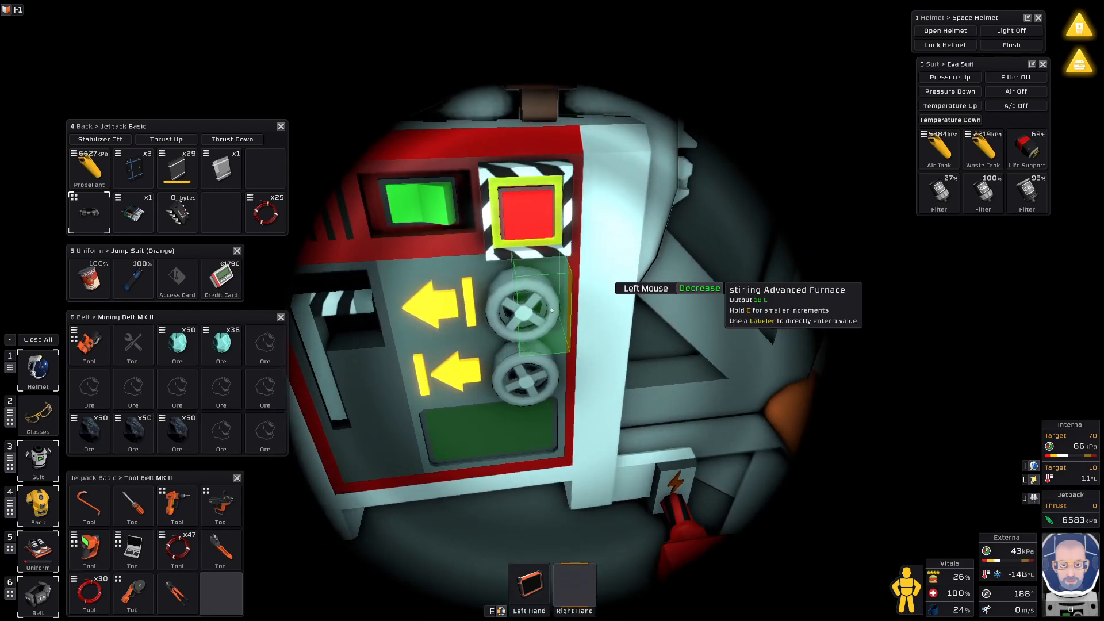
Lower the furnace's output valve from 18 L, letting the tank reach 5.37 MPa at 1661 °C
{"action": "left_click", "coordinate": [525, 310]}
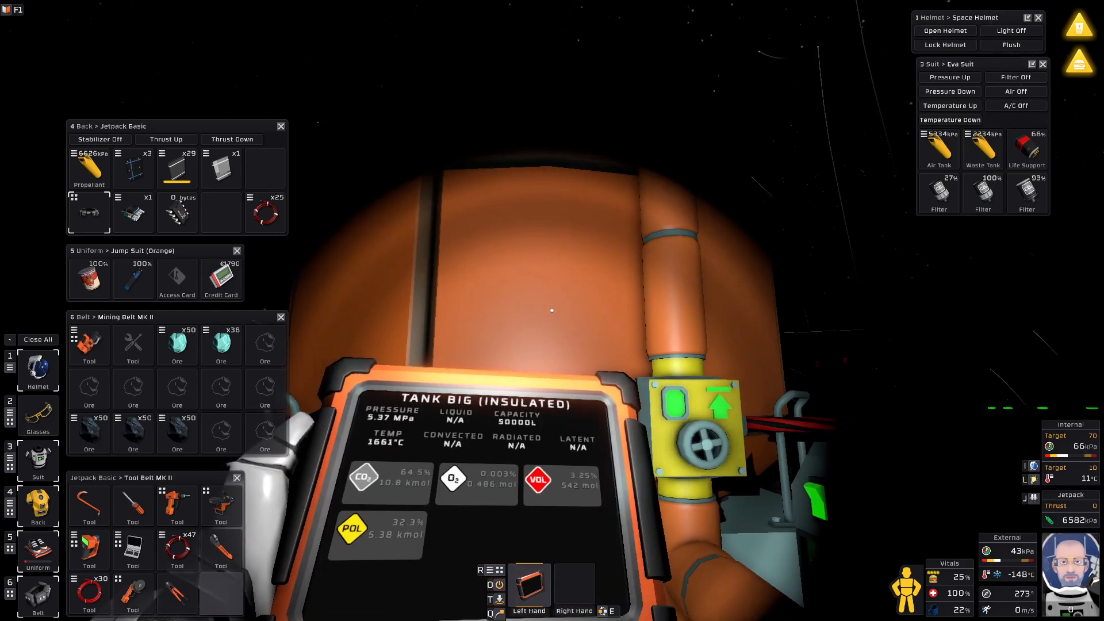
{"action": "mouse_move", "coordinate": [552, 309]}
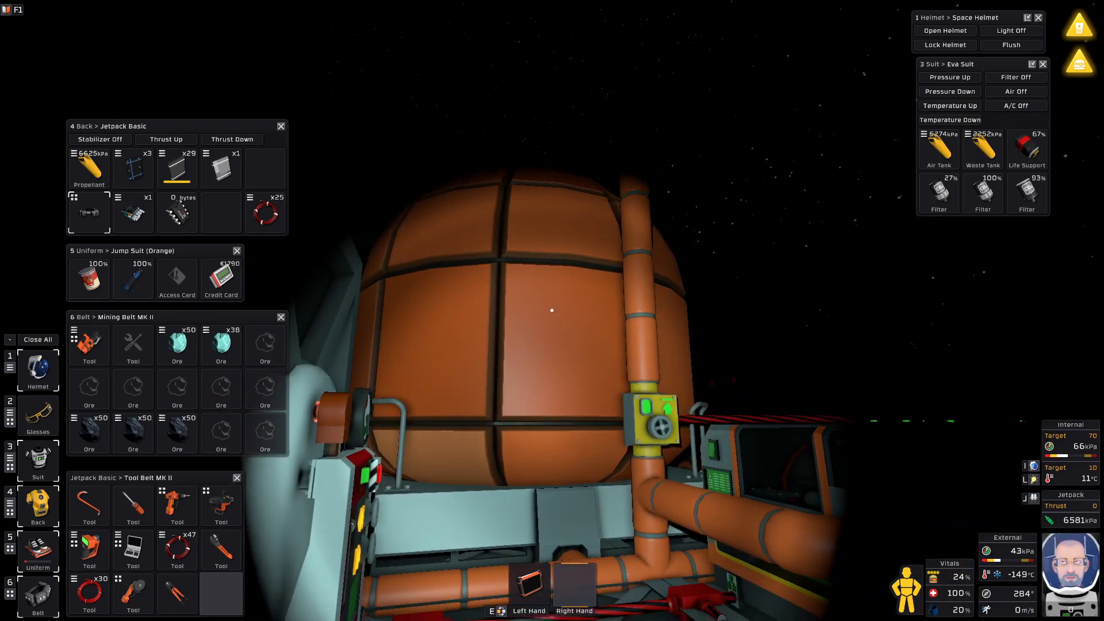
{"action": "mouse_move", "coordinate": [551, 310]}
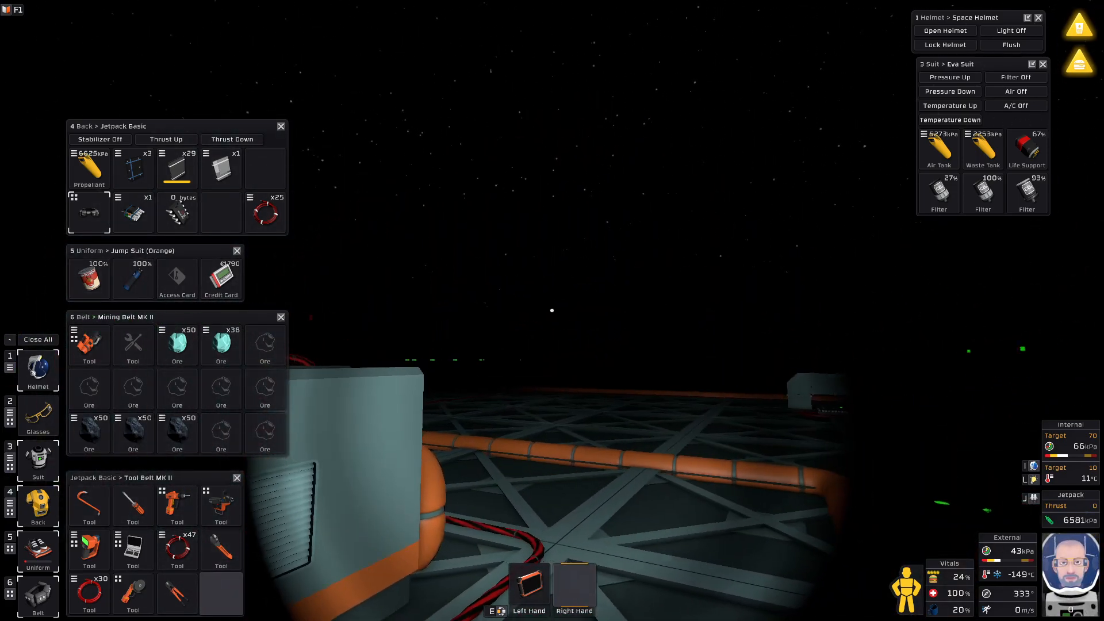